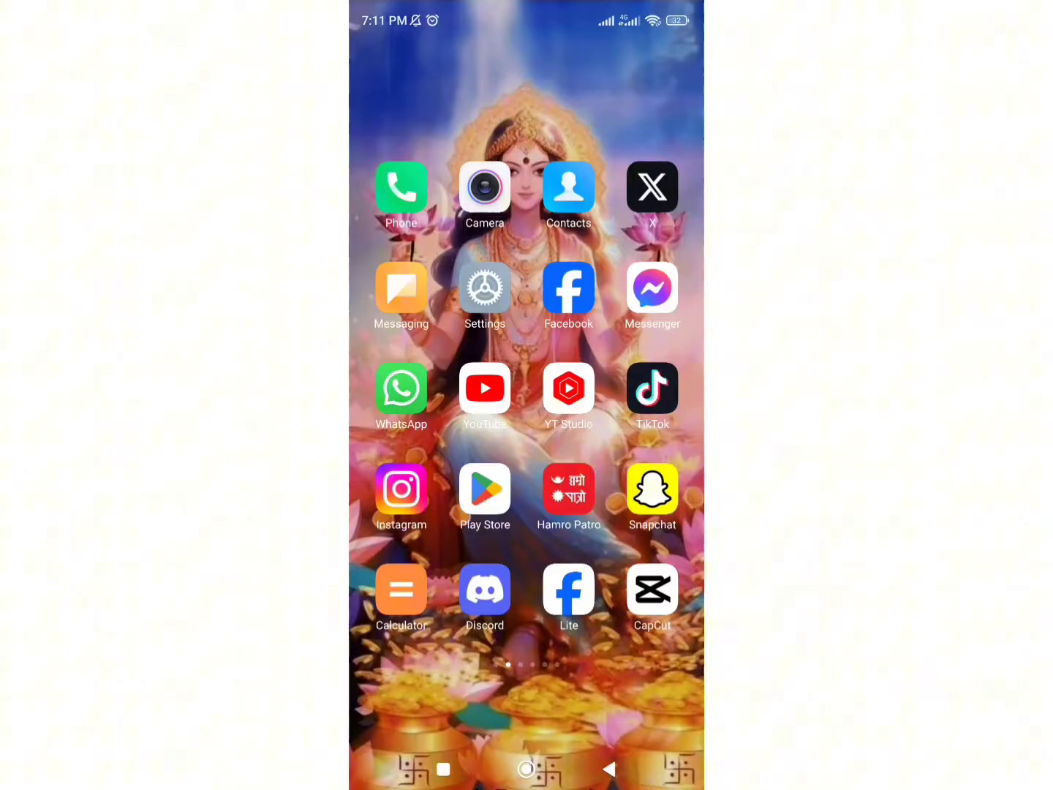
Launch CapCut from the Android home screen icon
click(651, 589)
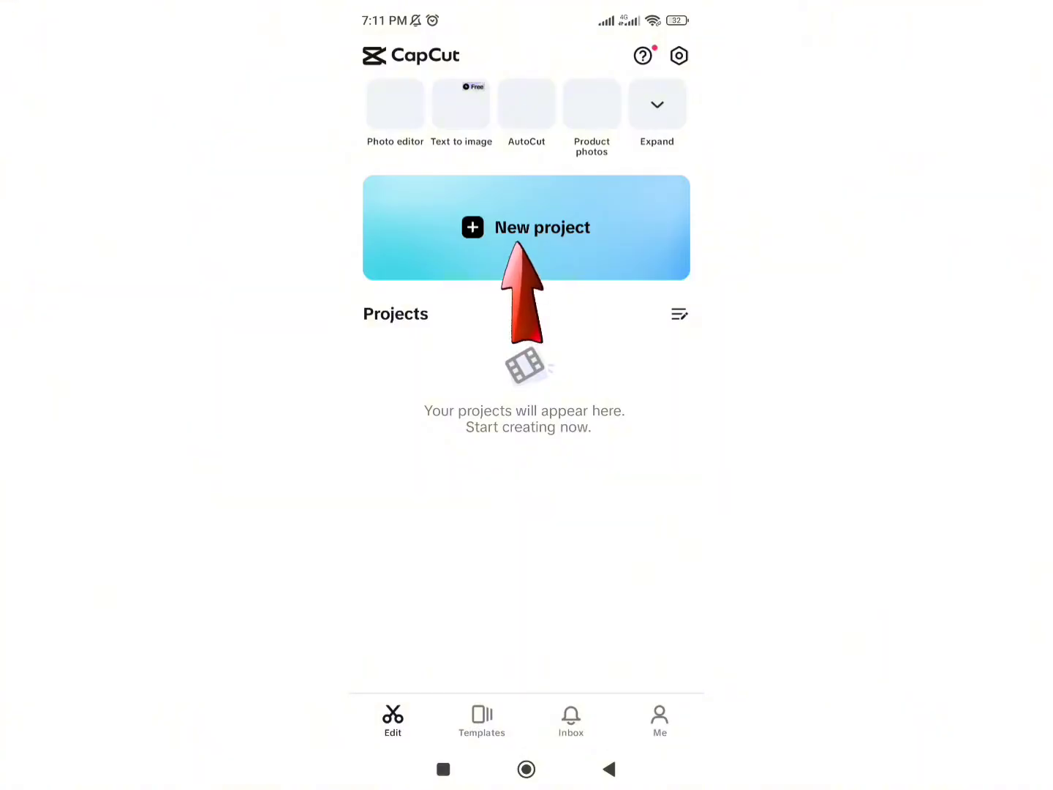
Create a new project with the 00:27 cherry-blossom video from the Videos gallery
click(526, 228)
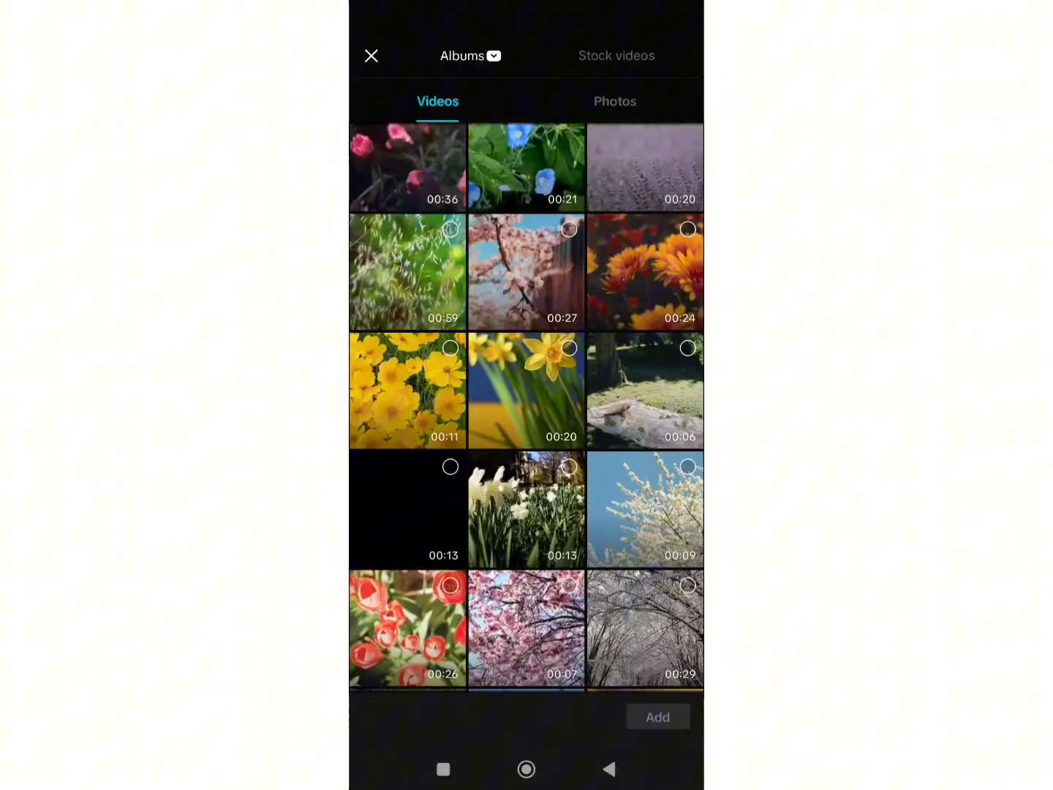
click(526, 273)
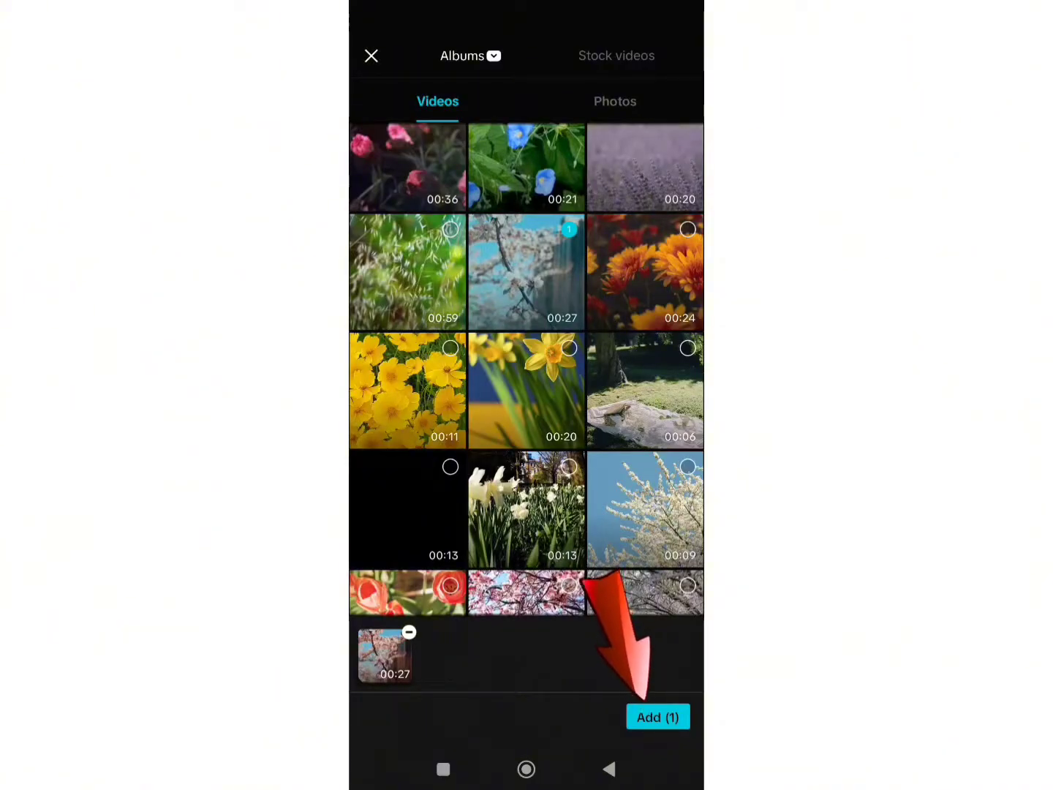
click(657, 717)
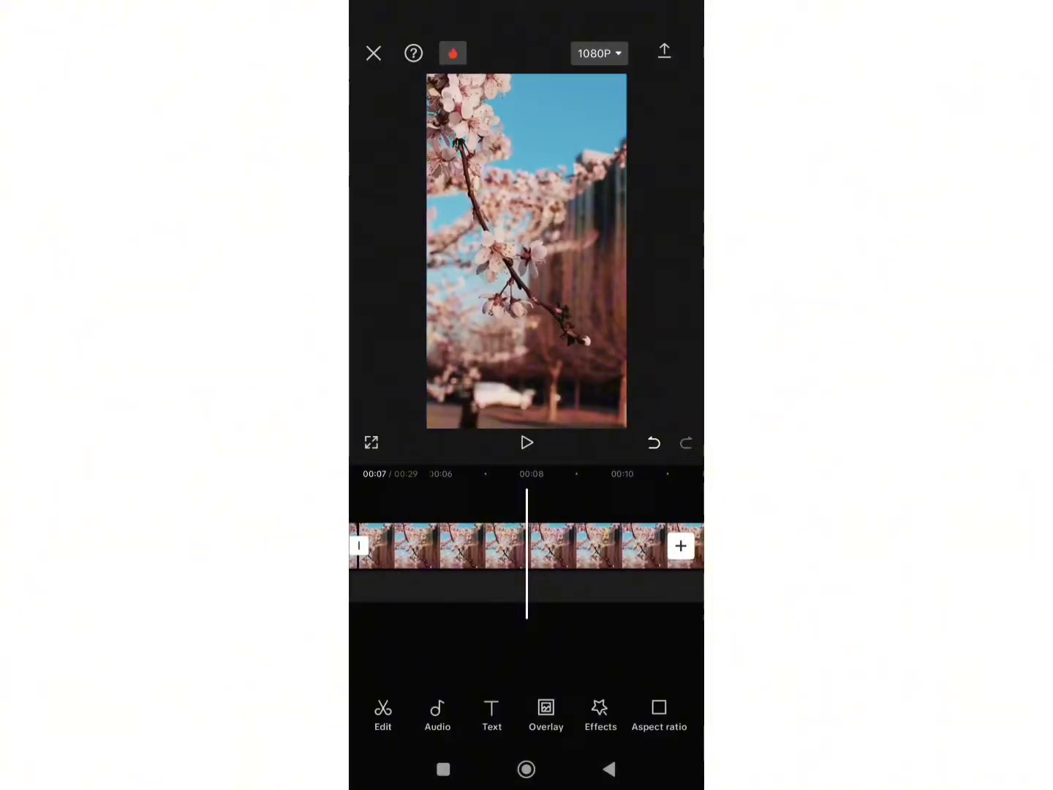
Return the timeline to 00:00 and play the cherry-blossom clip in the preview
click(437, 546)
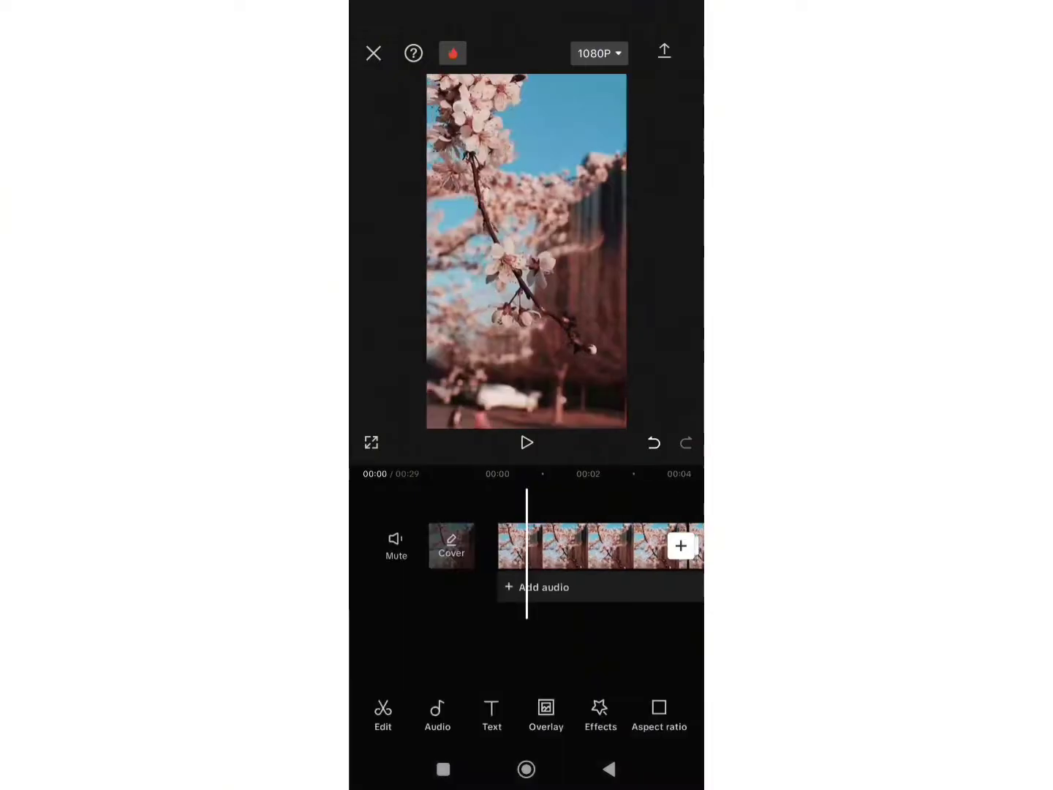
click(526, 442)
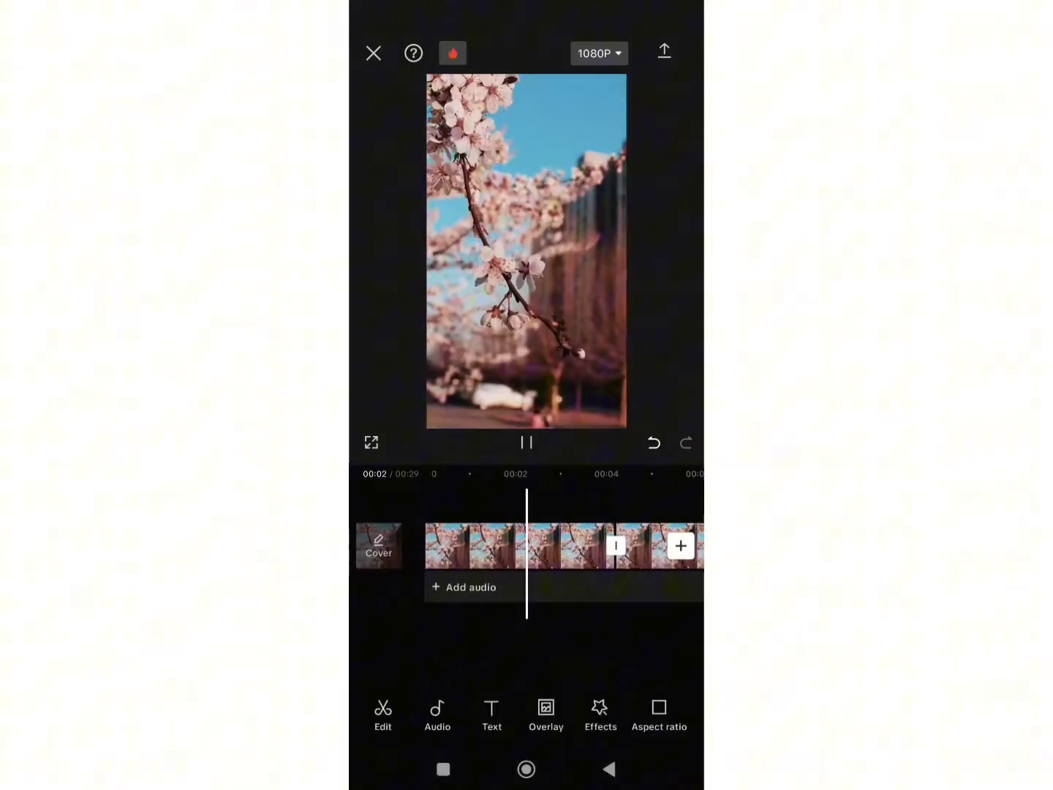